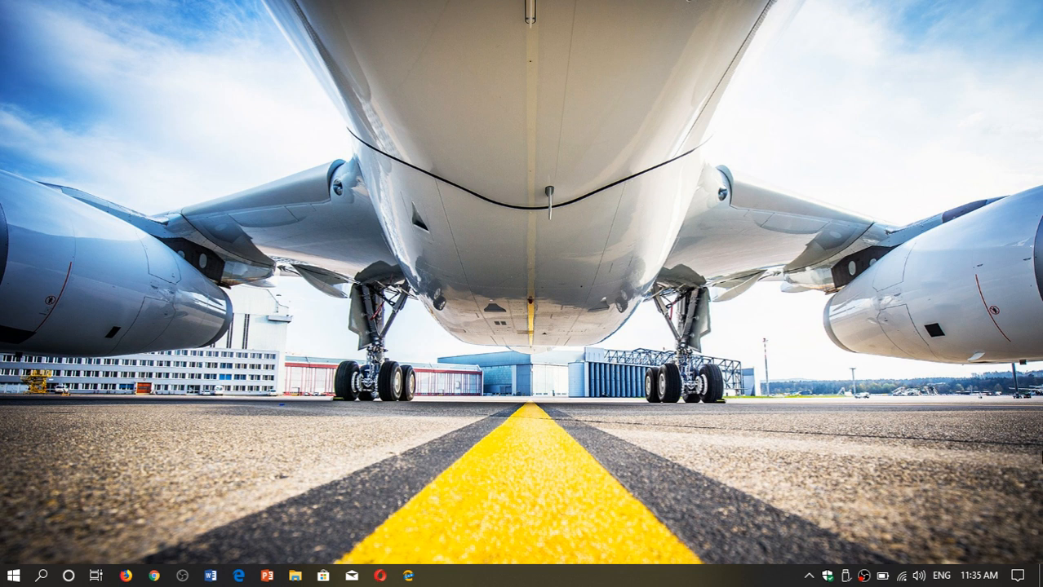
Step: Open the Date & time settings through the taskbar clock's Adjust date/time option
right_click(970, 576)
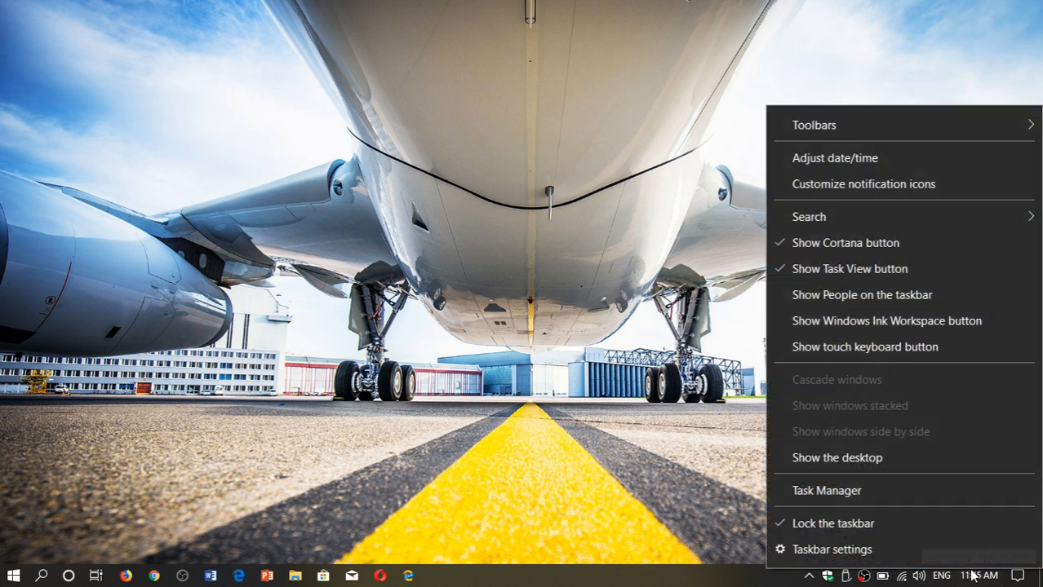
mouse_move(834, 157)
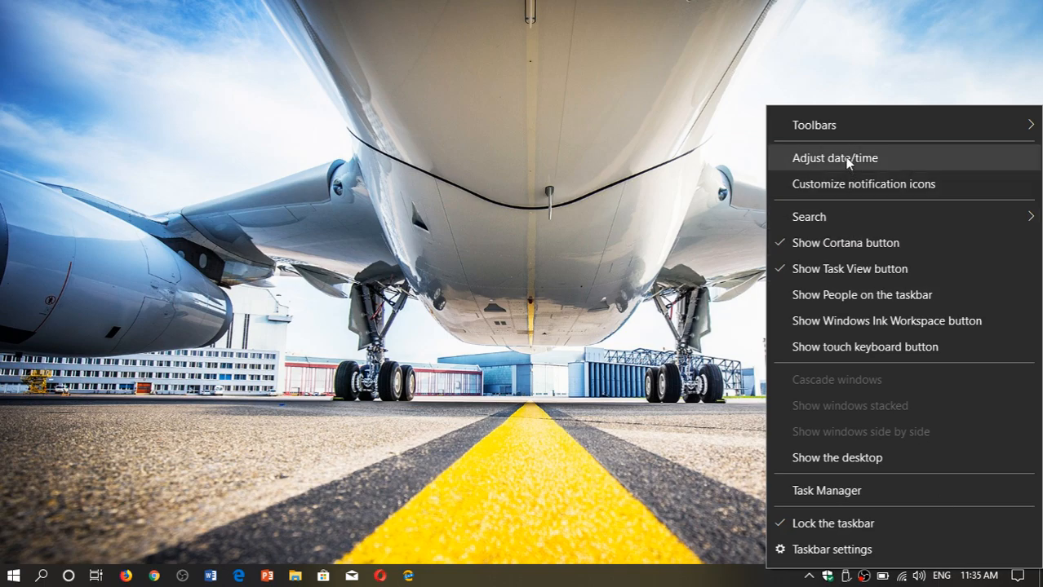
left_click(834, 158)
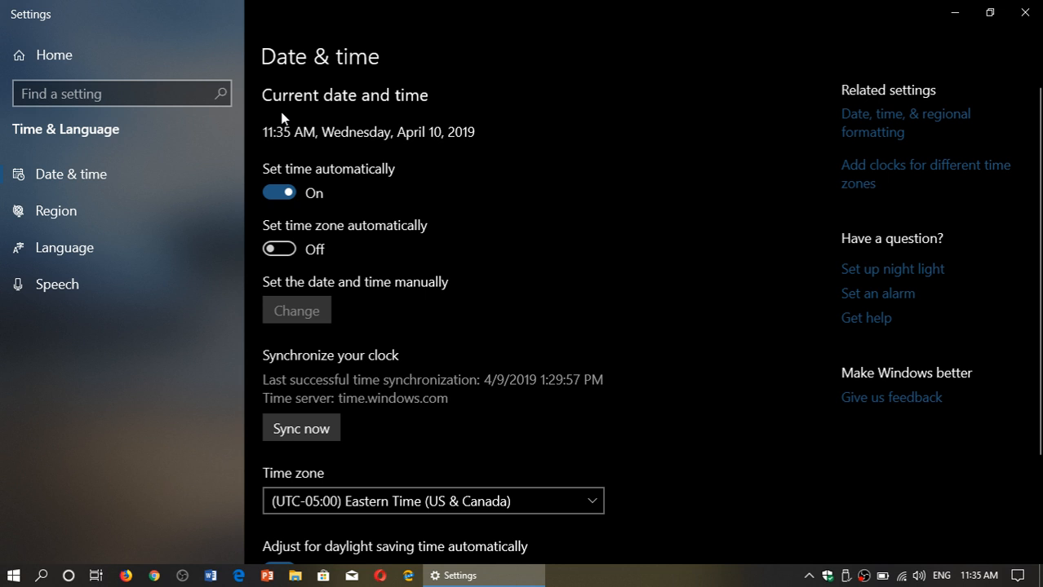
mouse_move(432, 222)
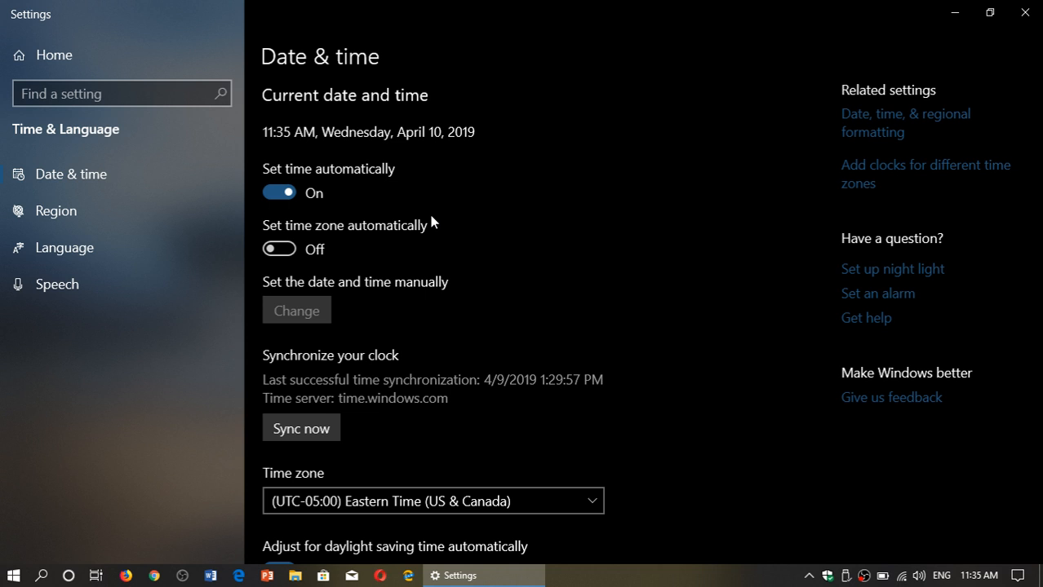
scroll("down", 3)
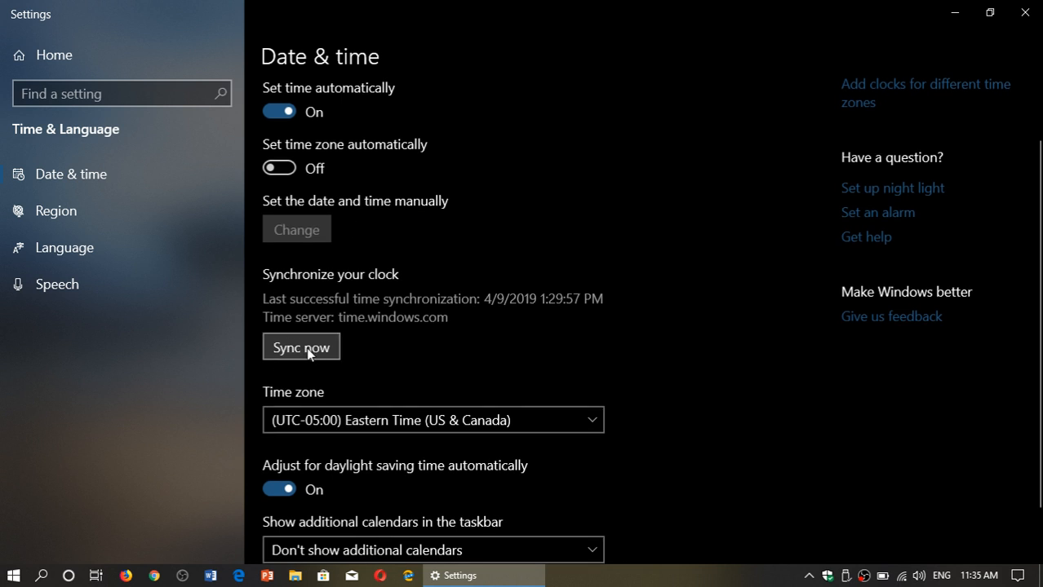
Step: Sync the clock with time.windows.com, updating the last sync to 4/10/2019 11:35
left_click(301, 347)
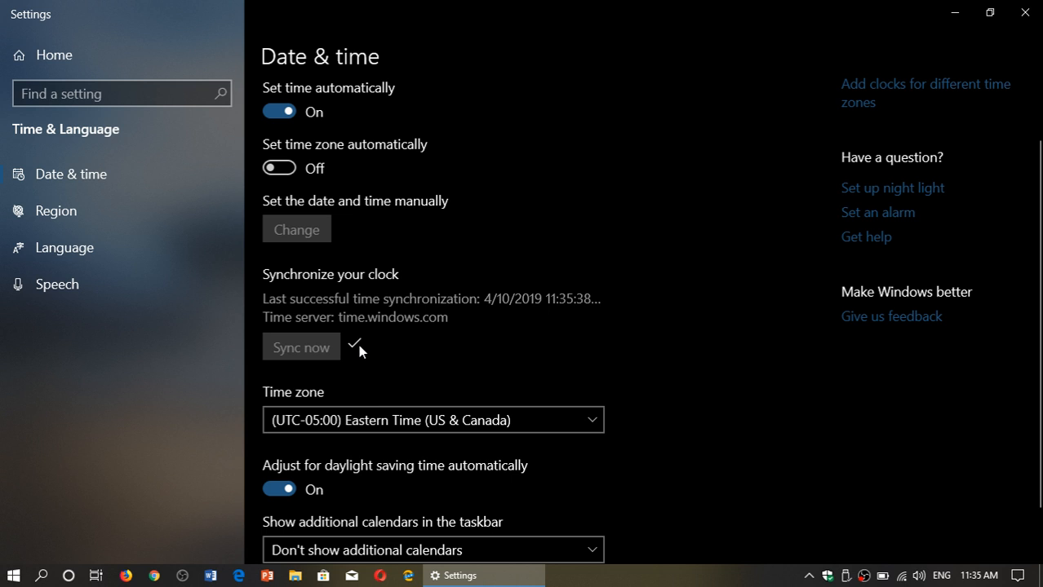
mouse_move(529, 320)
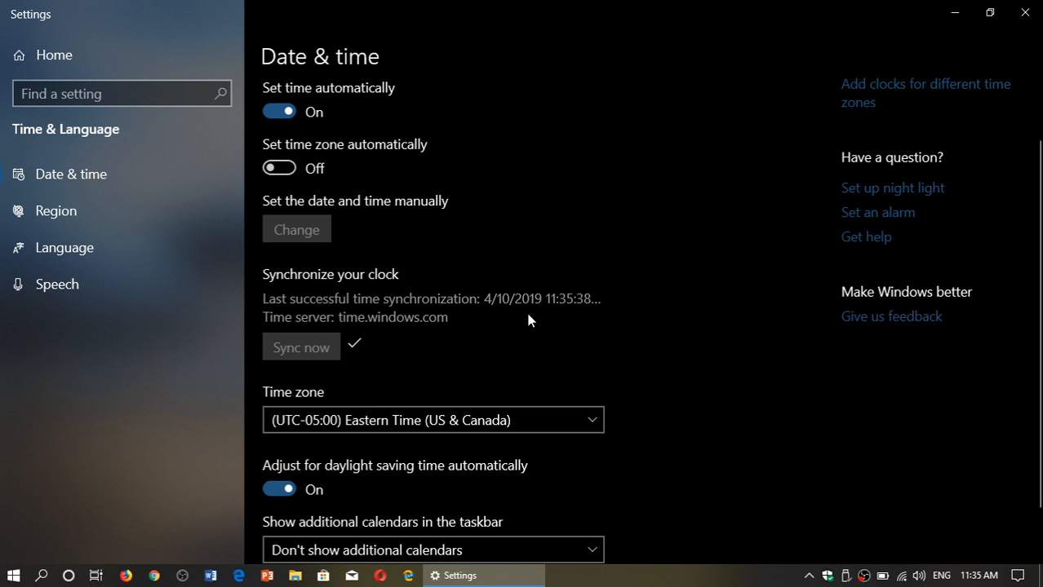
mouse_move(549, 335)
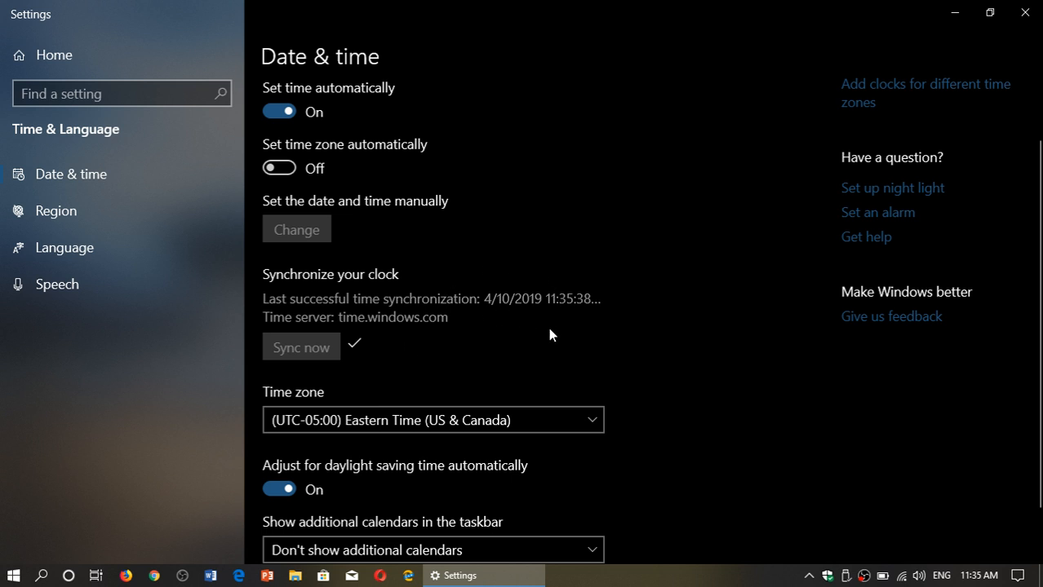
mouse_move(445, 329)
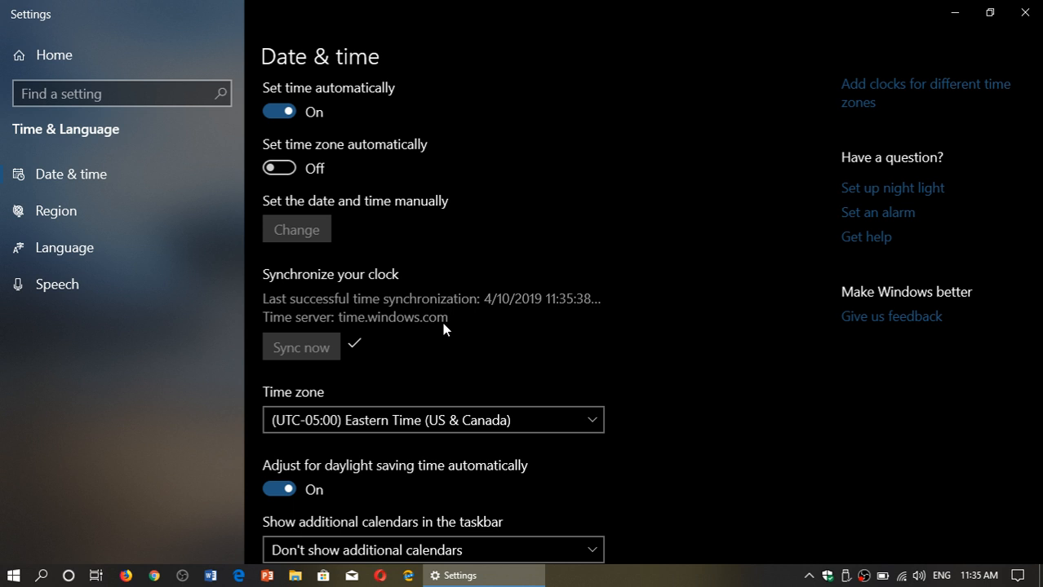
mouse_move(331, 339)
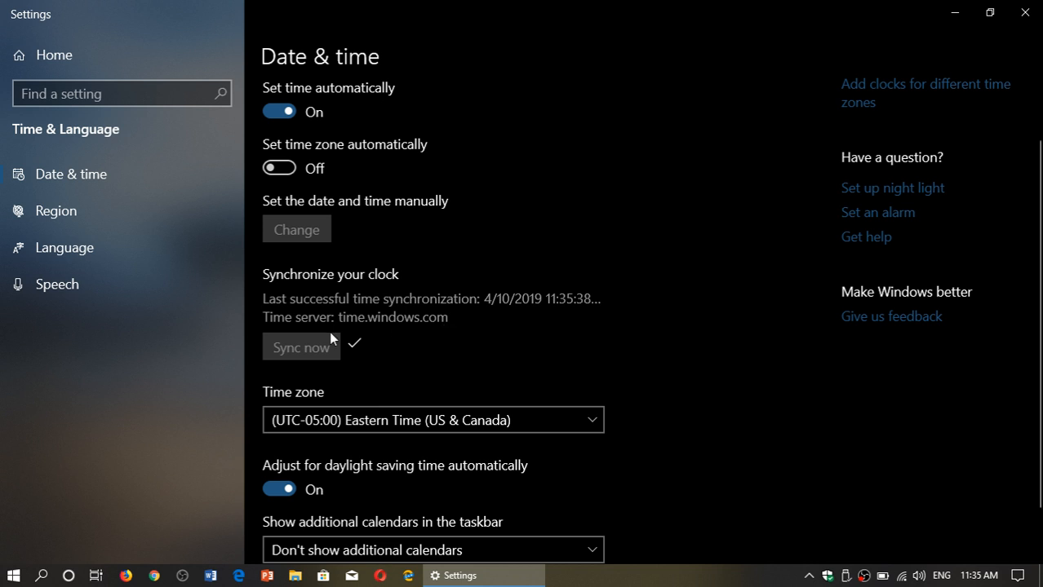
Step: Show Control Panel's Date and Time Internet Time tab, which syncs with time.nist.gov
left_click(41, 575)
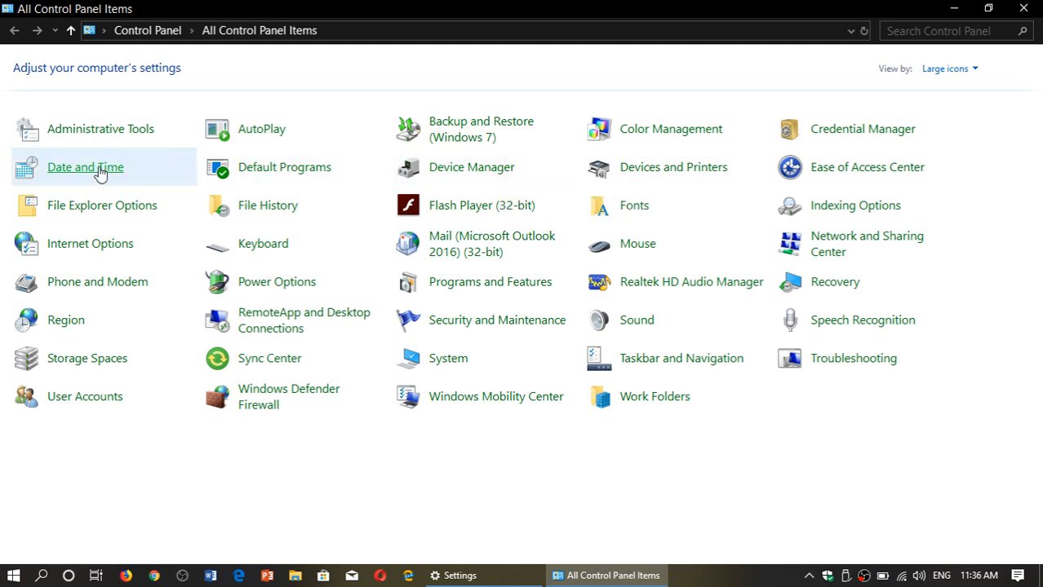
left_click(85, 167)
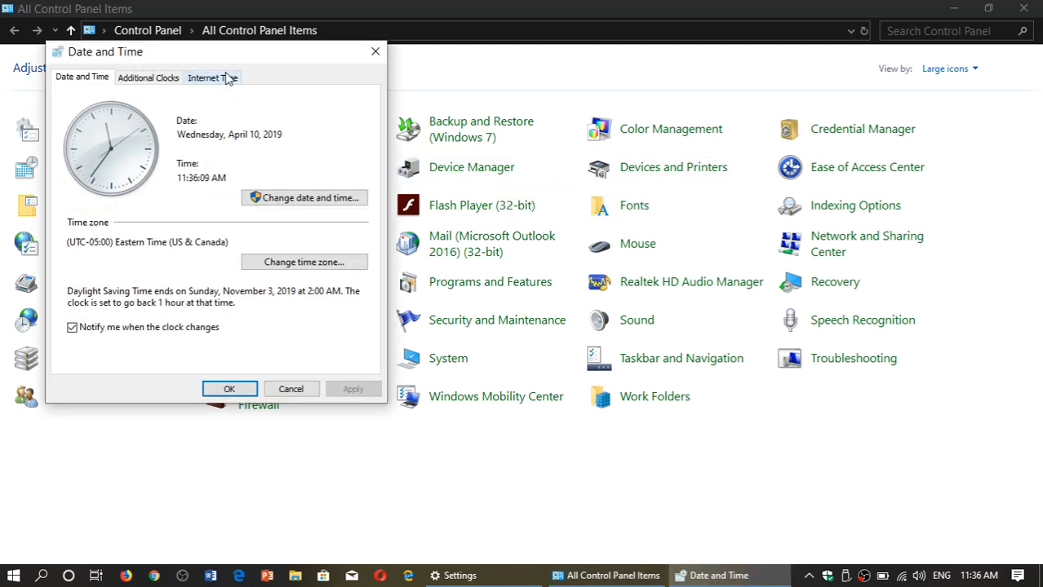
left_click(207, 77)
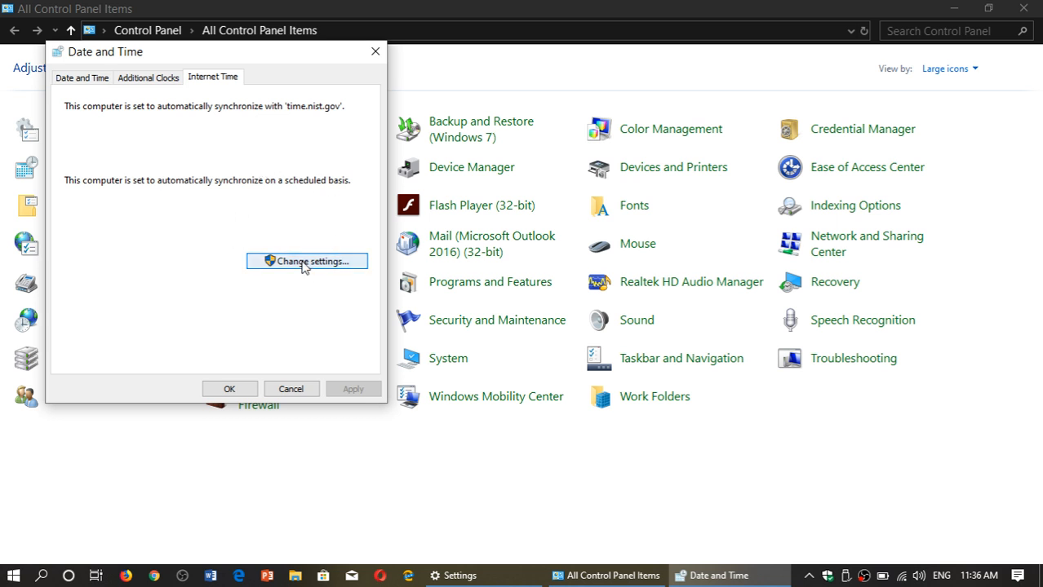
Step: Browse the Internet Time server list (time.windows.com, time.nist.gov), keeping time.nist.gov selected
left_click(305, 261)
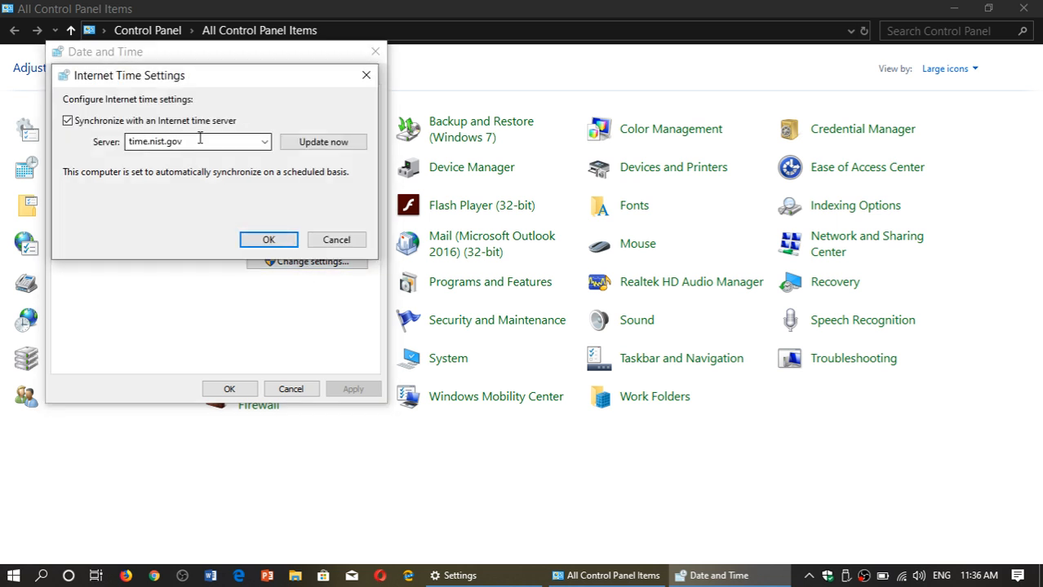
left_click(264, 141)
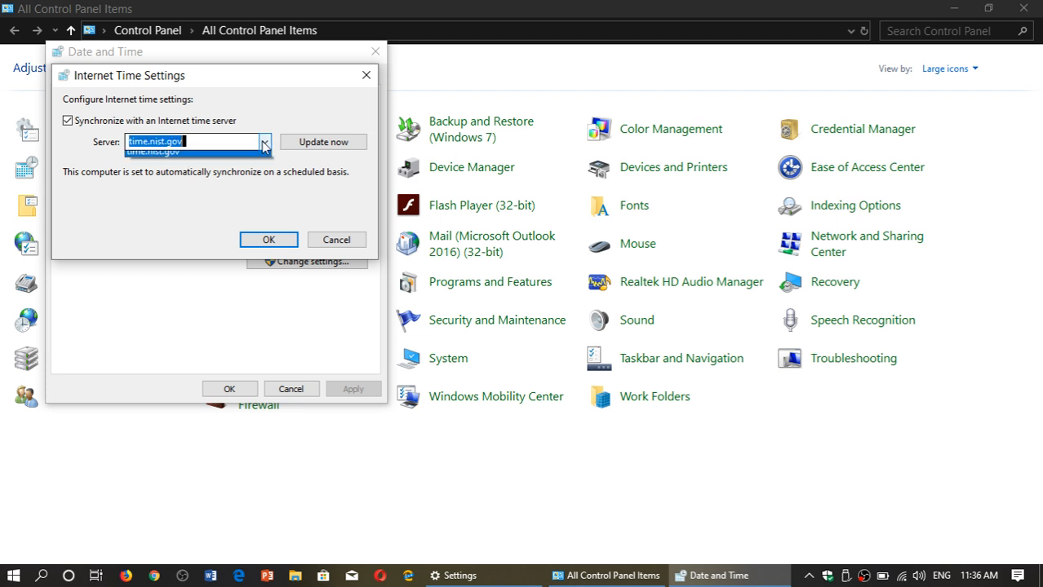
left_click(264, 141)
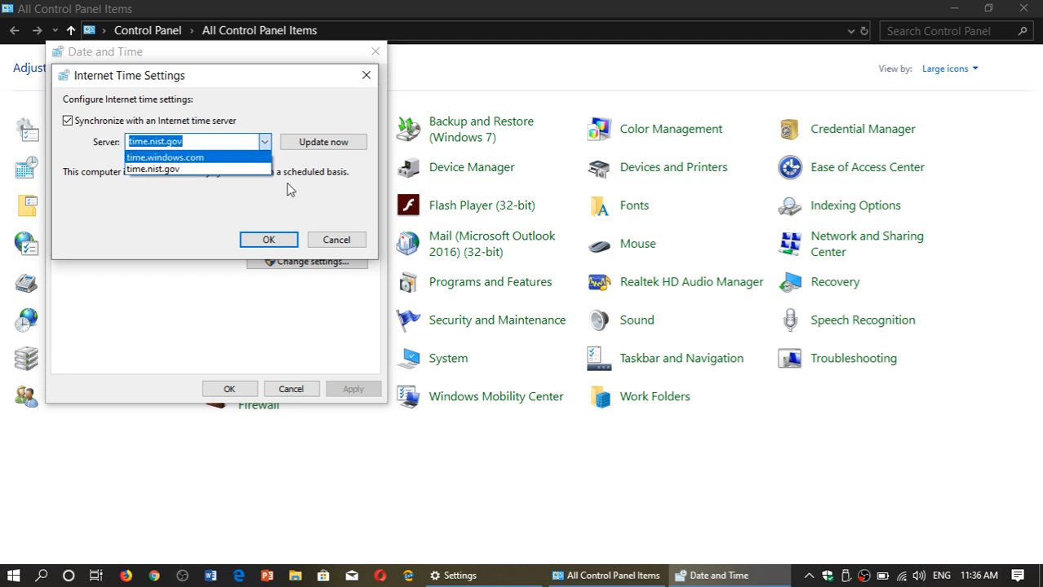
left_click(152, 169)
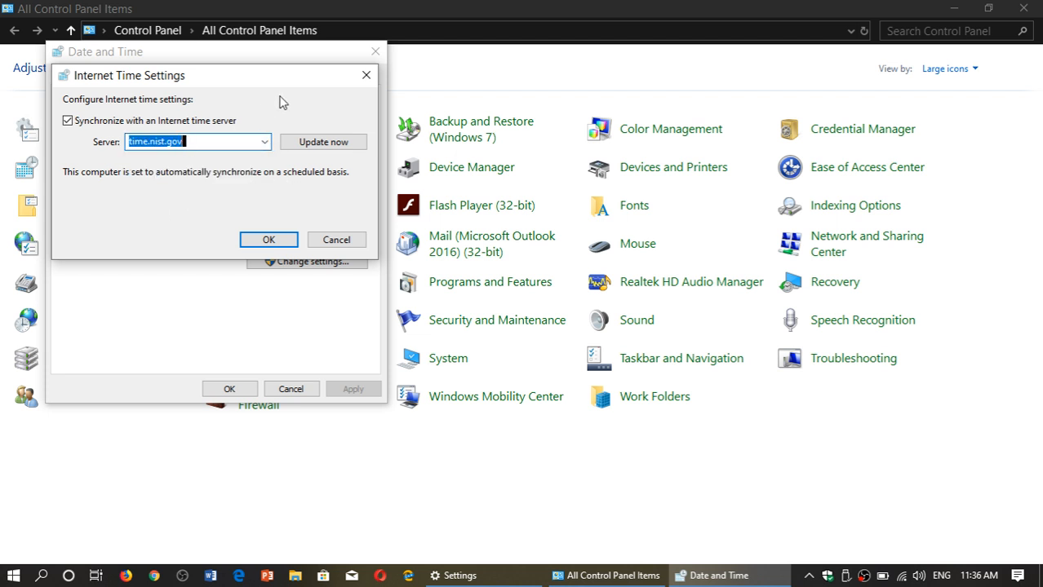
mouse_move(228, 184)
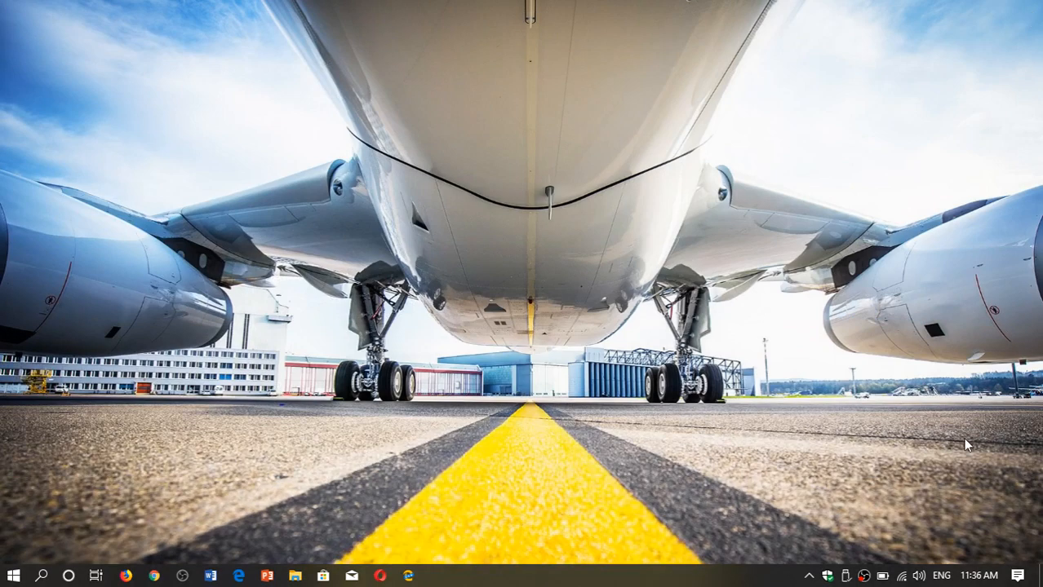
Step: Reopen Date & time settings from the taskbar clock's Adjust date/time option
right_click(971, 575)
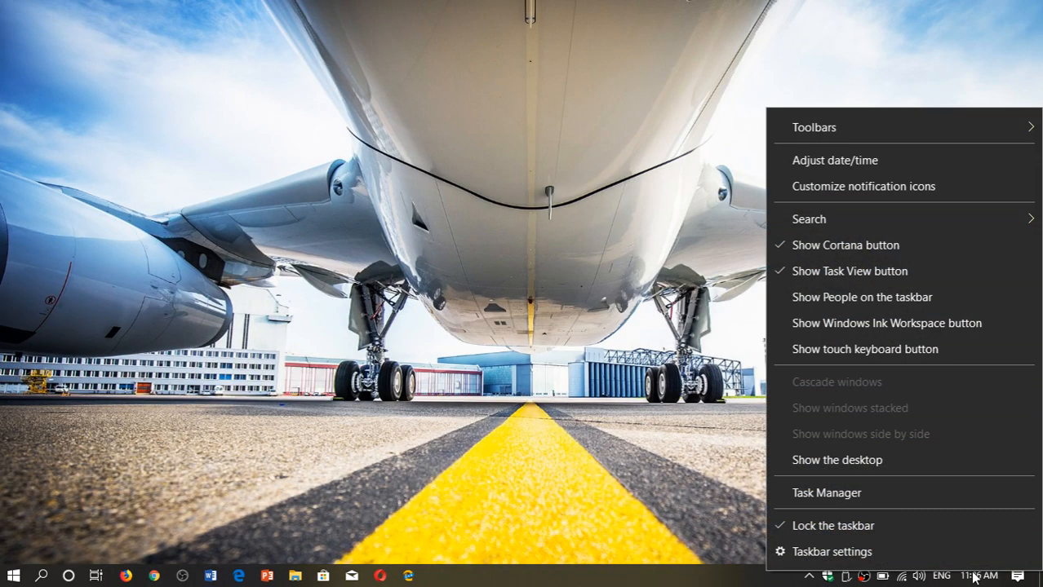
left_click(834, 160)
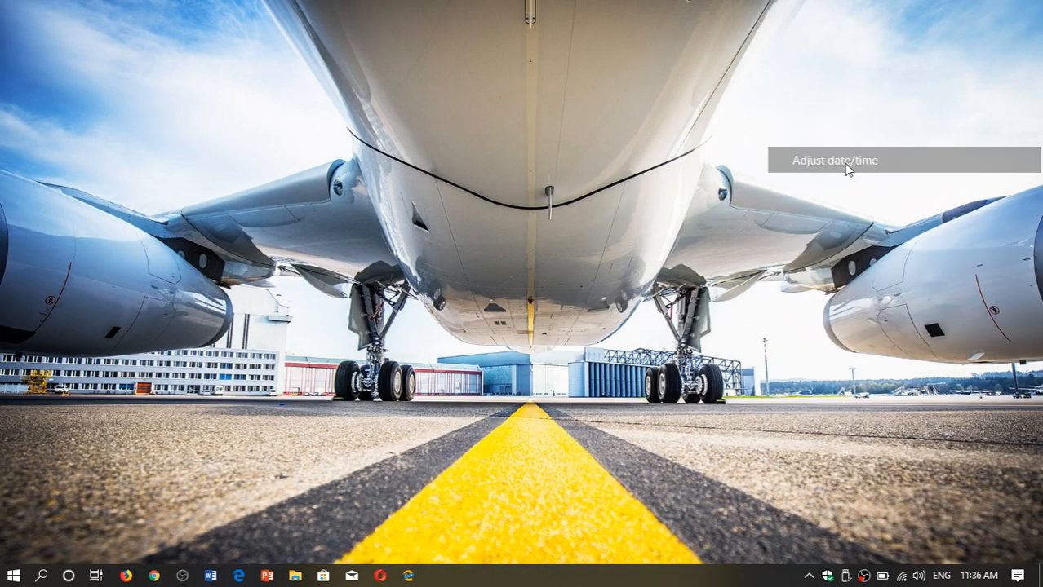
left_click(833, 160)
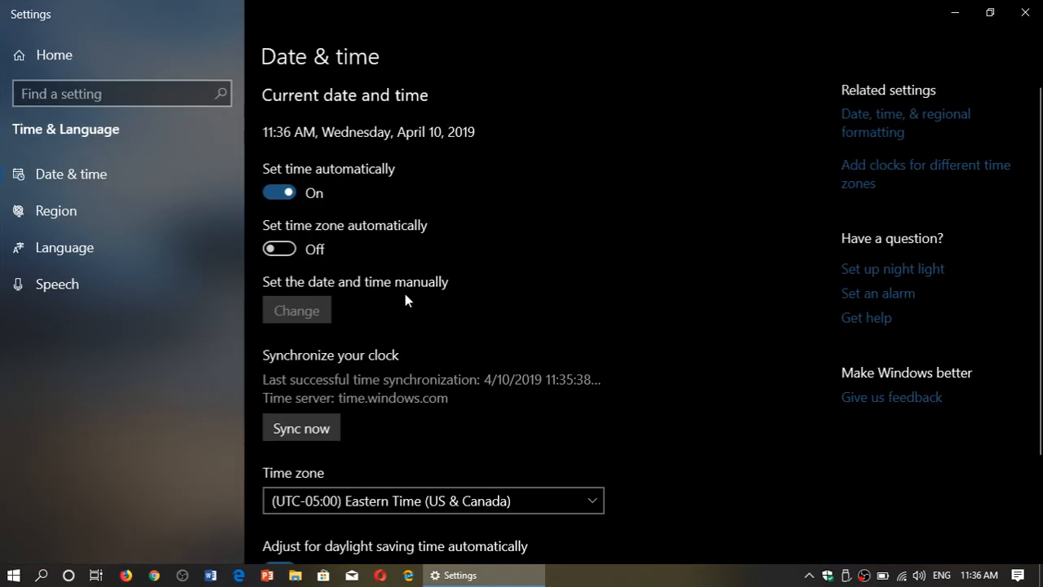
Step: Sync the clock again, succeeding at 11:36:41, and close Settings
left_click(300, 428)
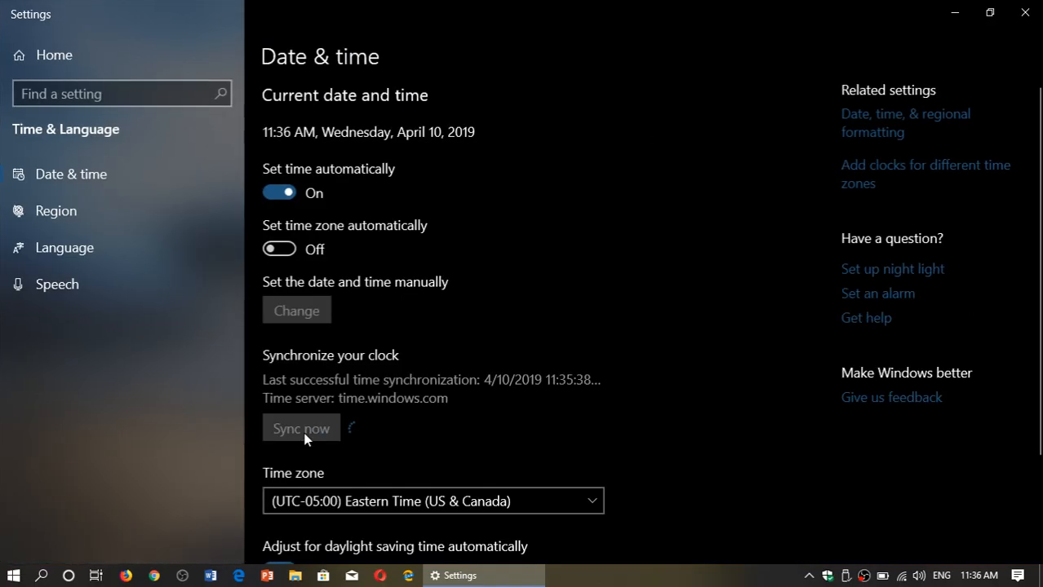
left_click(300, 427)
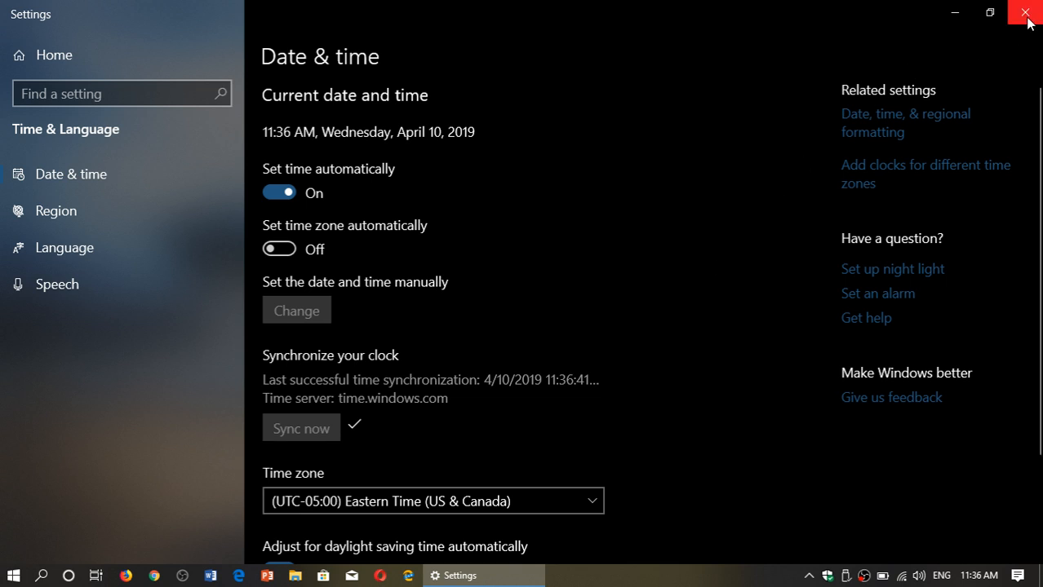
left_click(1024, 13)
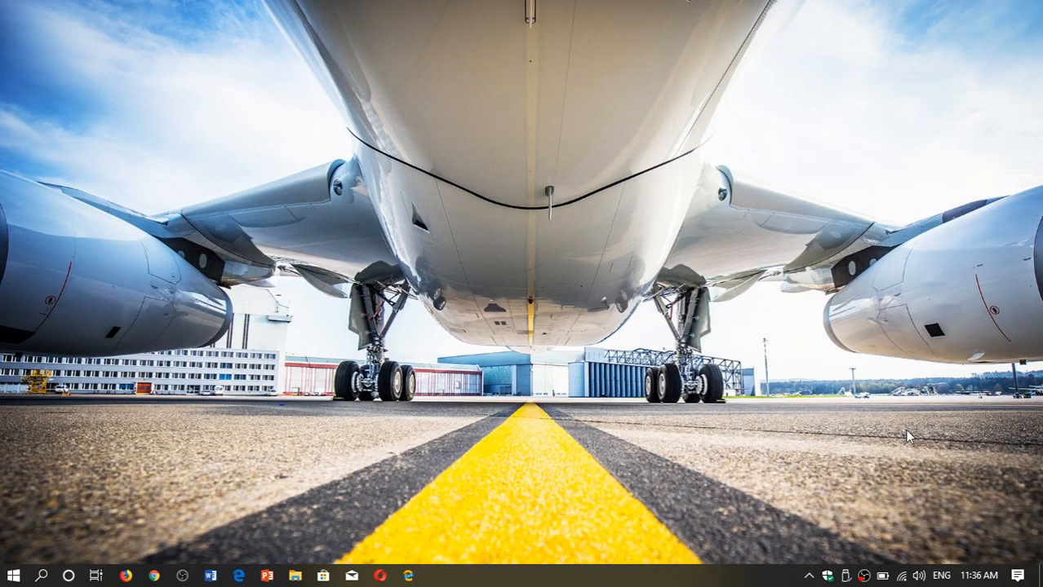